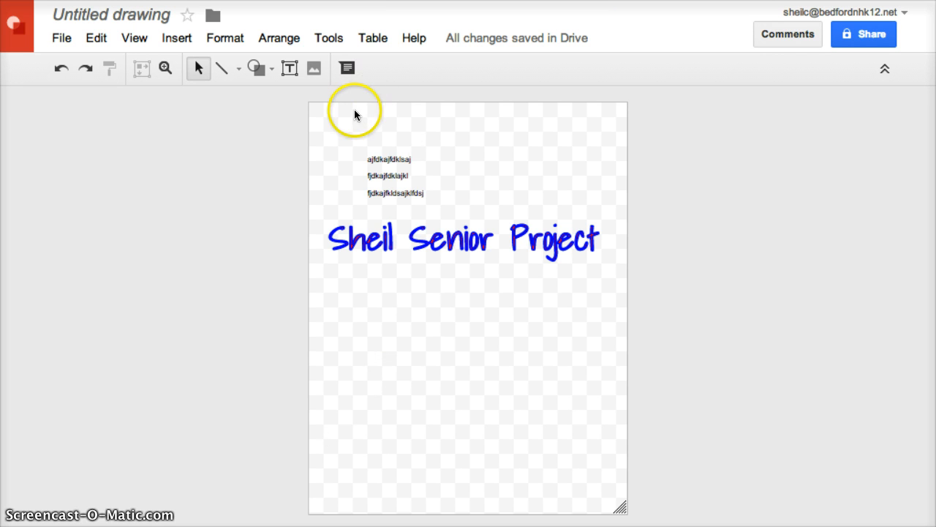
mouse_move(614, 196)
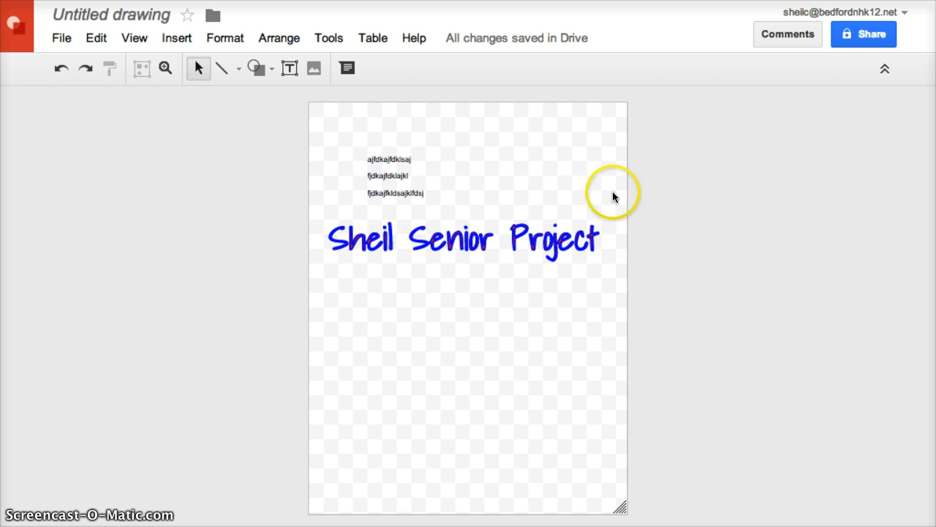
mouse_move(357, 116)
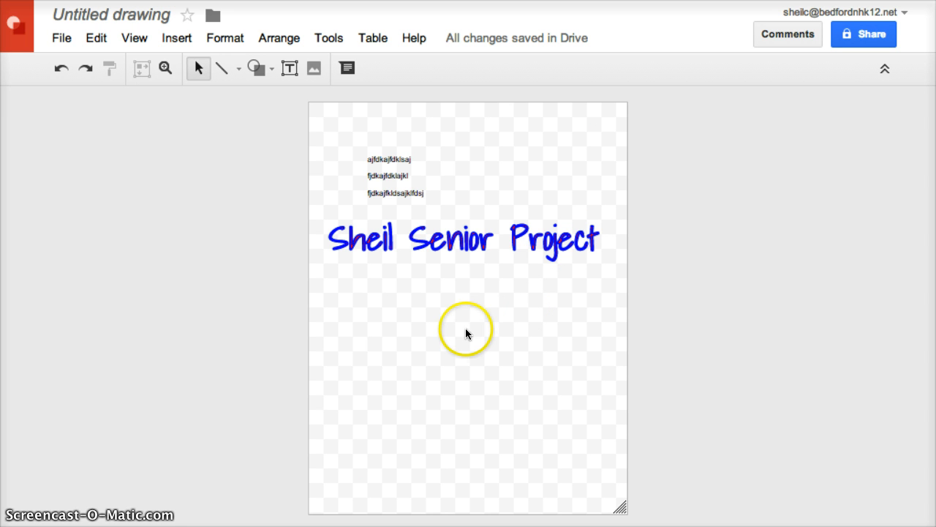
- Set the page background colour to light green via the canvas context menu
right_click(465, 331)
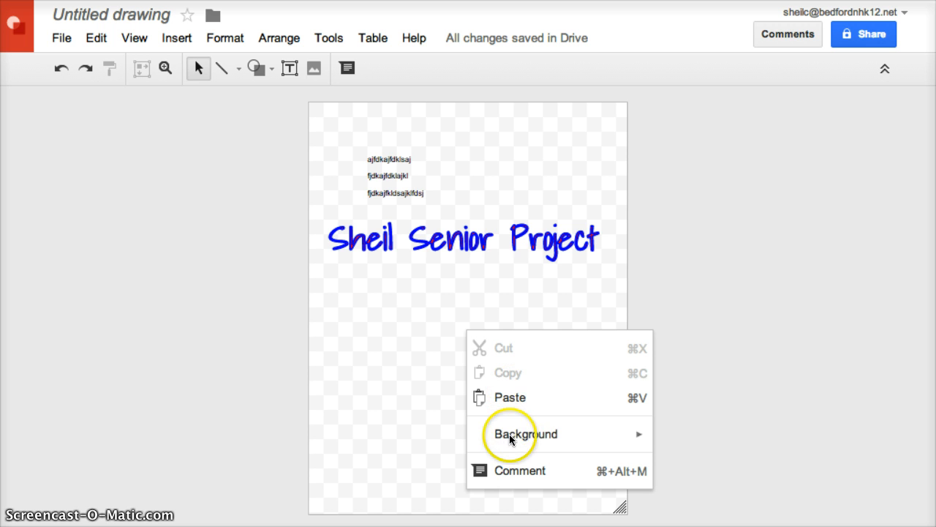
click(525, 433)
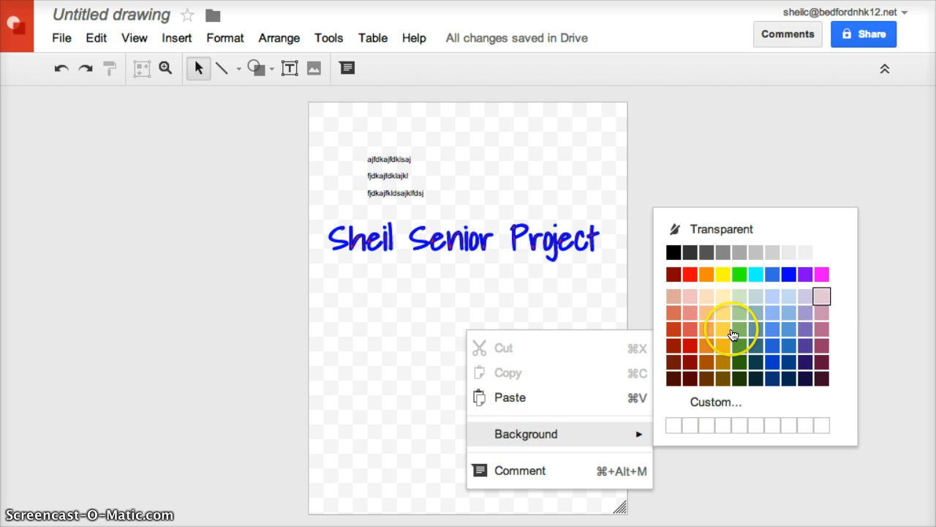
click(731, 324)
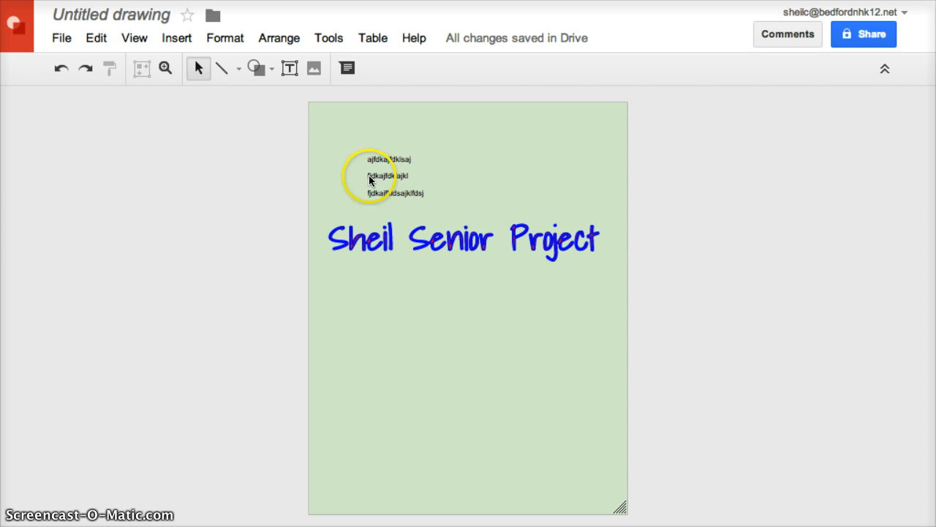
- Draw a rectangle below the title and a small square to its left
click(254, 69)
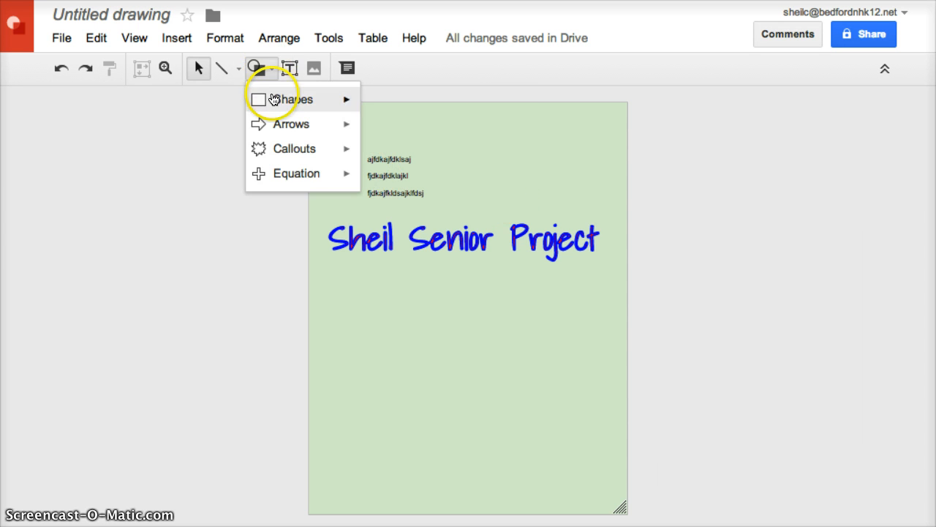
mouse_move(278, 116)
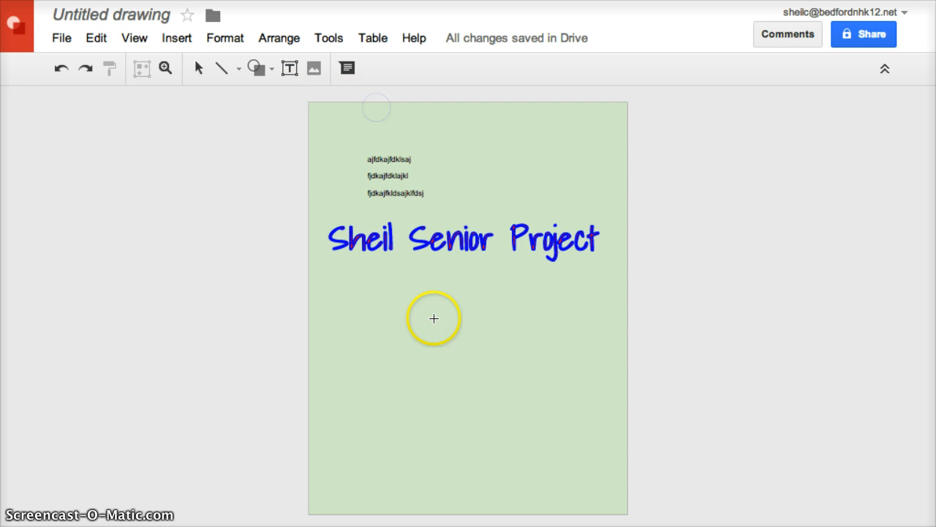
drag(430, 311, 554, 389)
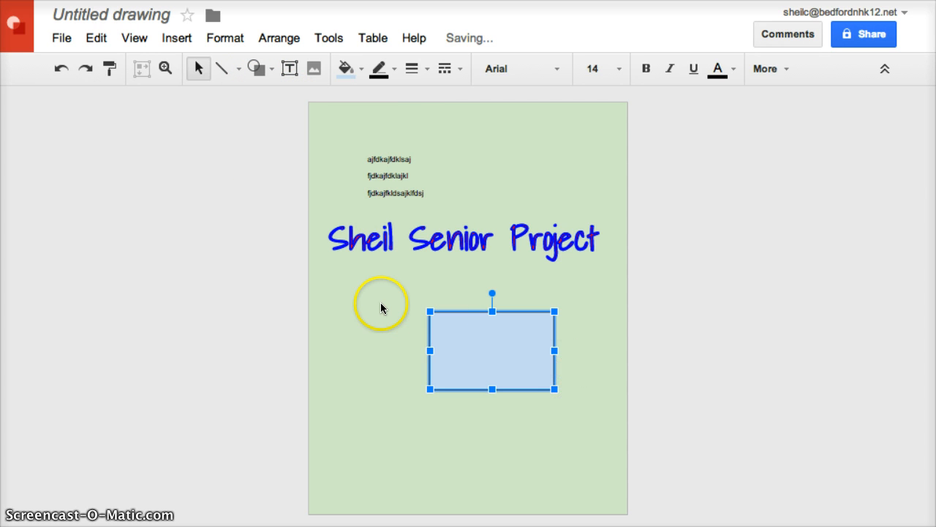
click(270, 68)
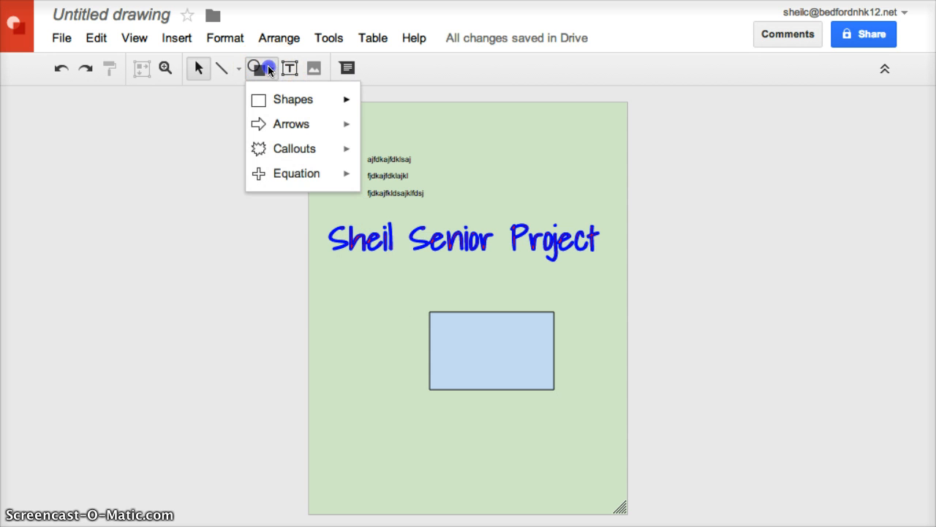
click(292, 99)
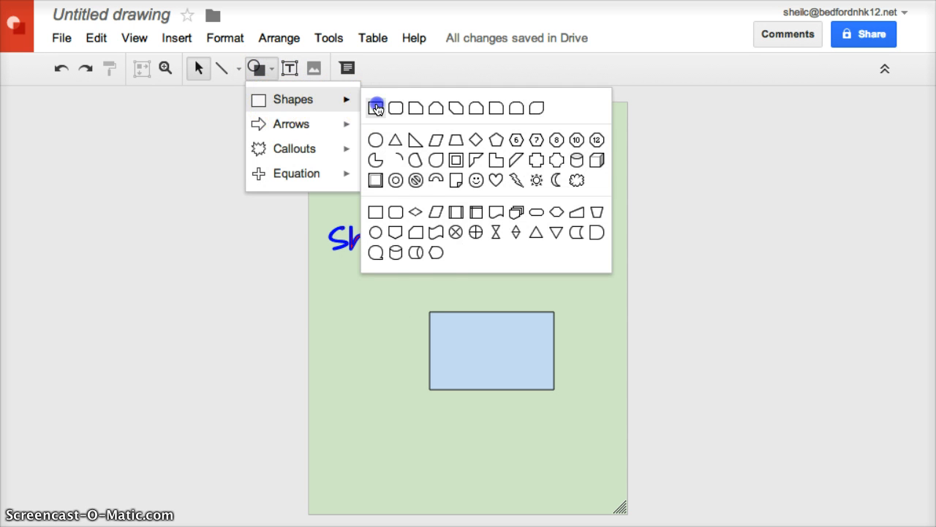
click(376, 108)
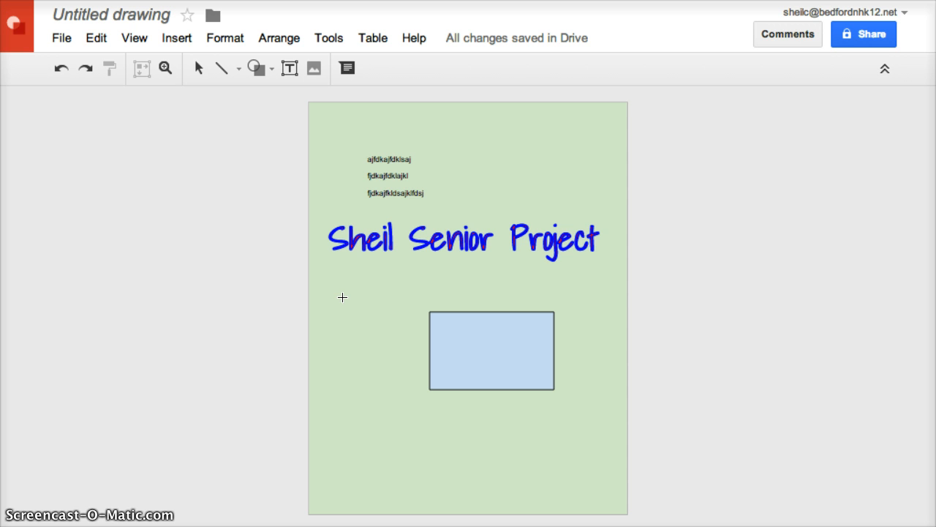
drag(342, 298, 387, 363)
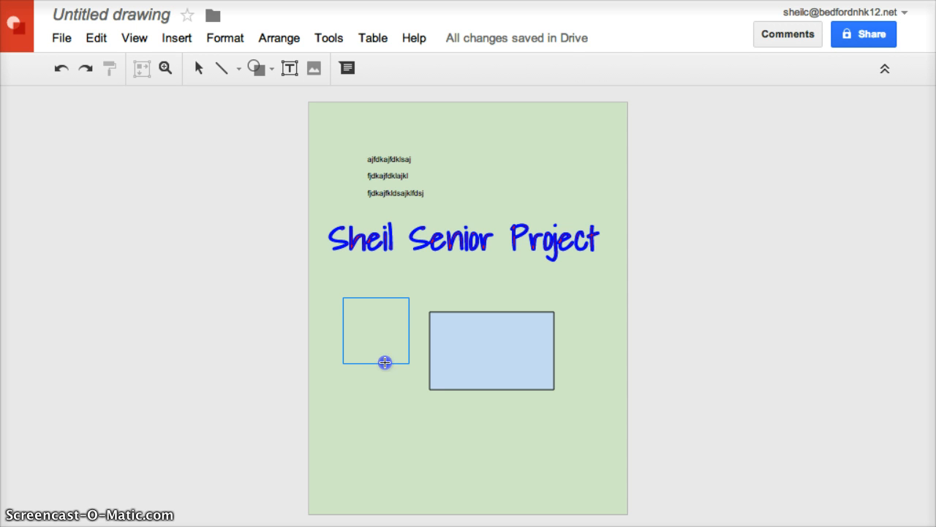
- Fill the square with orange and move it to overlap the rectangle's top-left corner
click(376, 331)
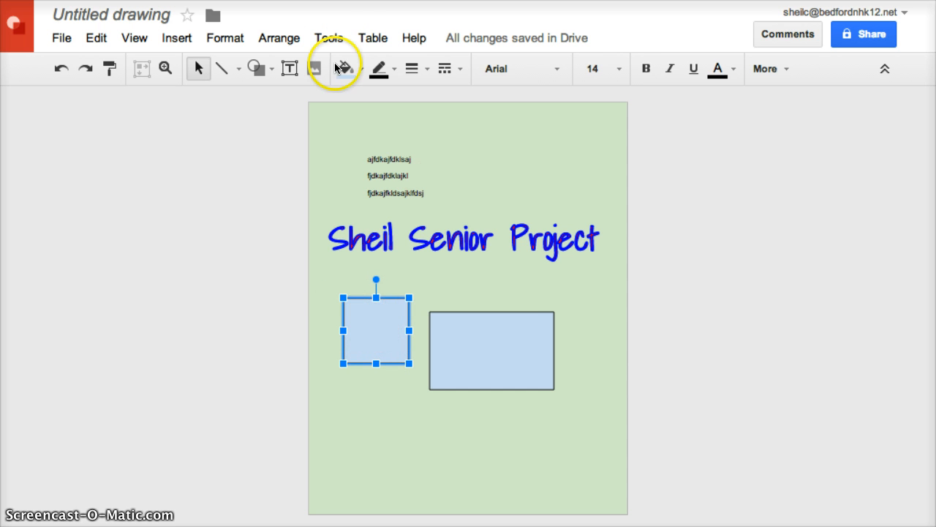
click(341, 69)
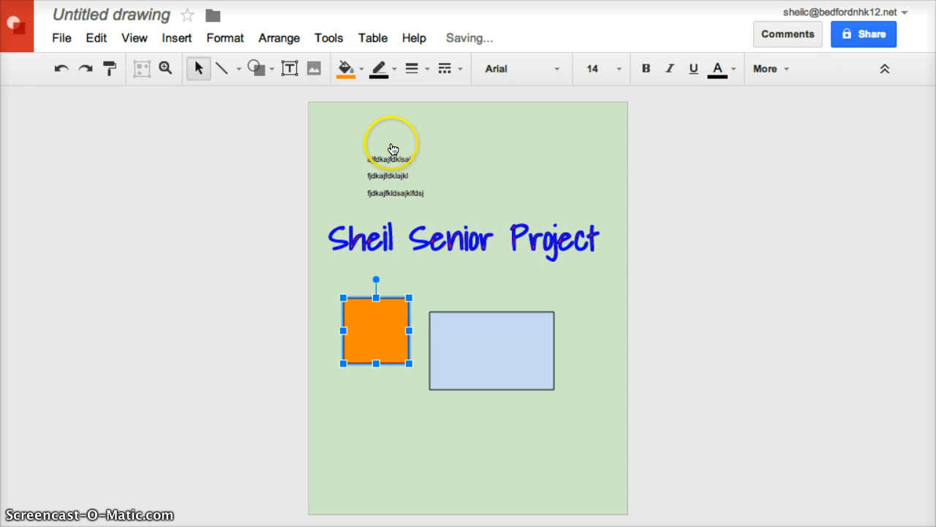
drag(392, 334, 423, 308)
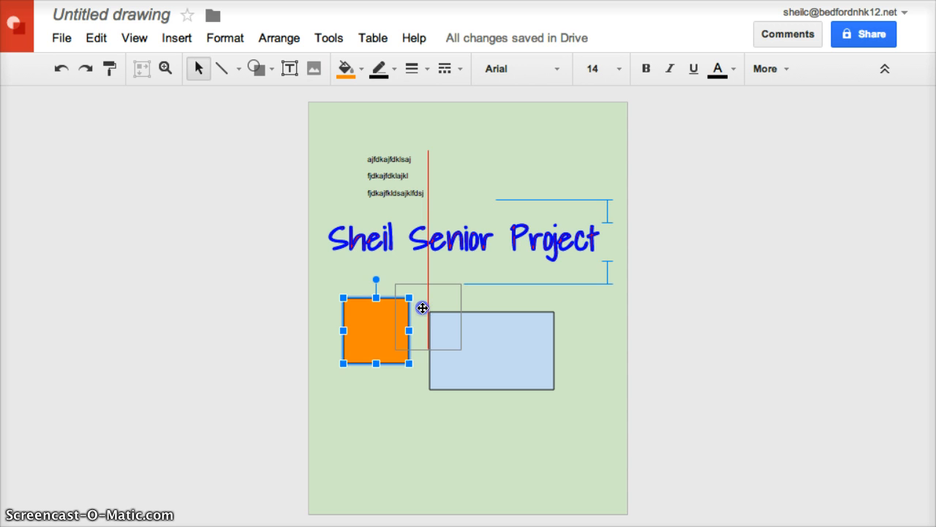
drag(374, 330, 427, 316)
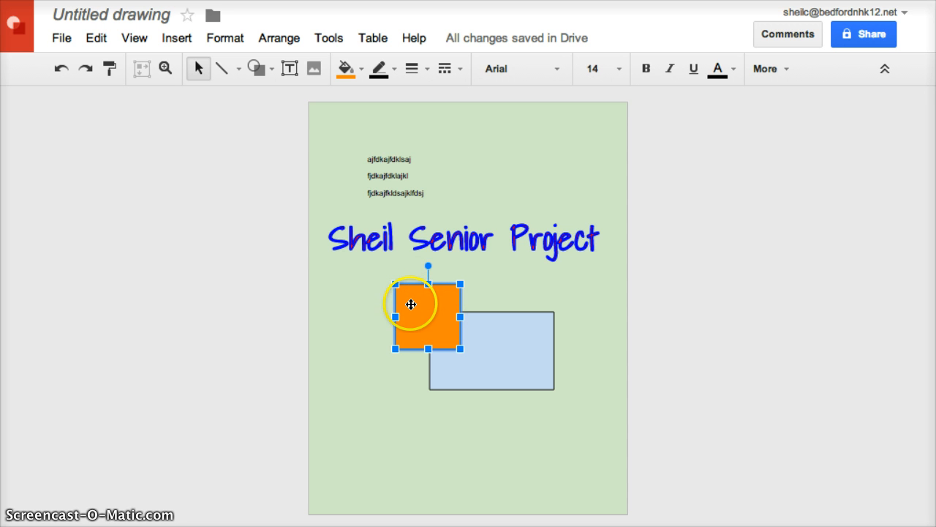
- Send the orange square to the back, behind the light blue rectangle
right_click(412, 305)
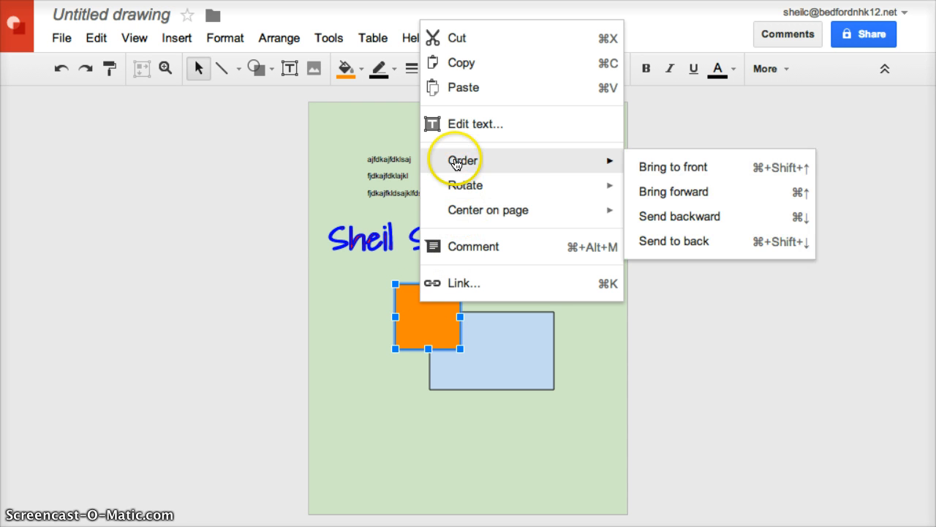
mouse_move(699, 247)
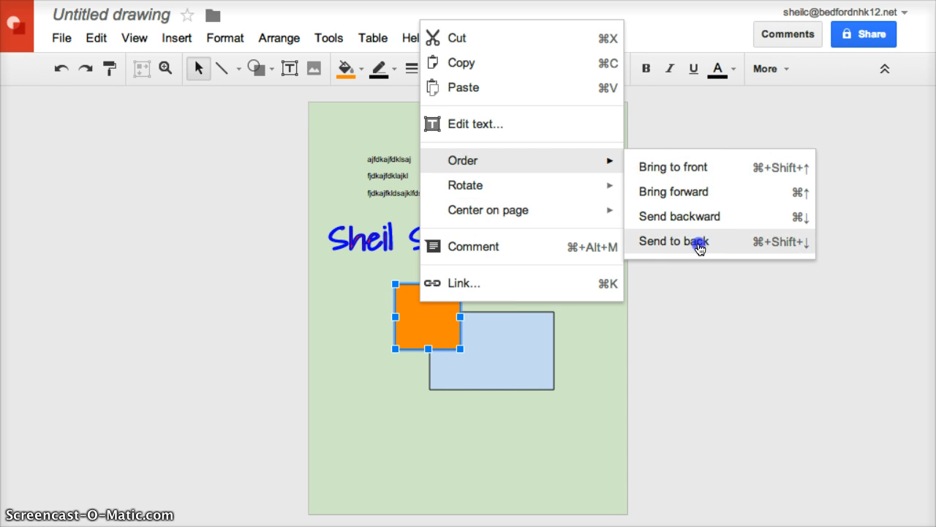
click(675, 241)
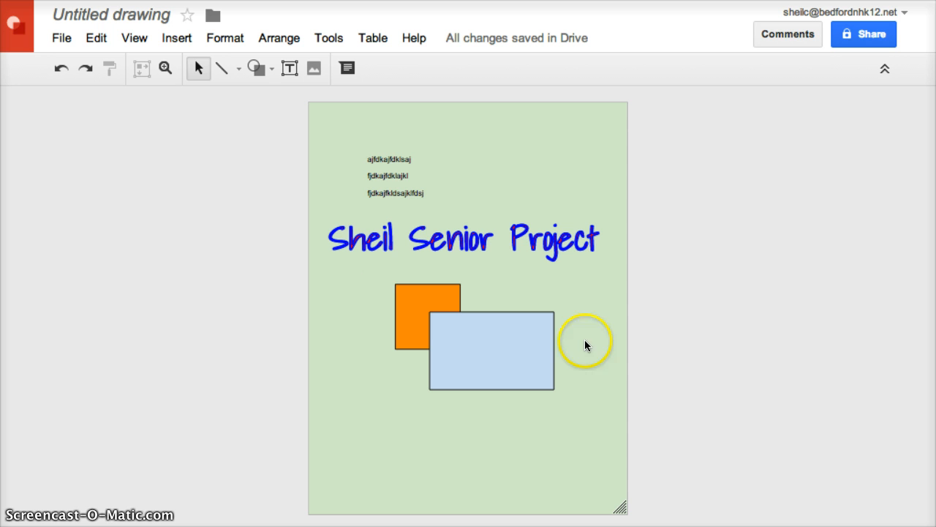
- Draw a diagonal arrow down to the title's right end and colour its line red
click(239, 69)
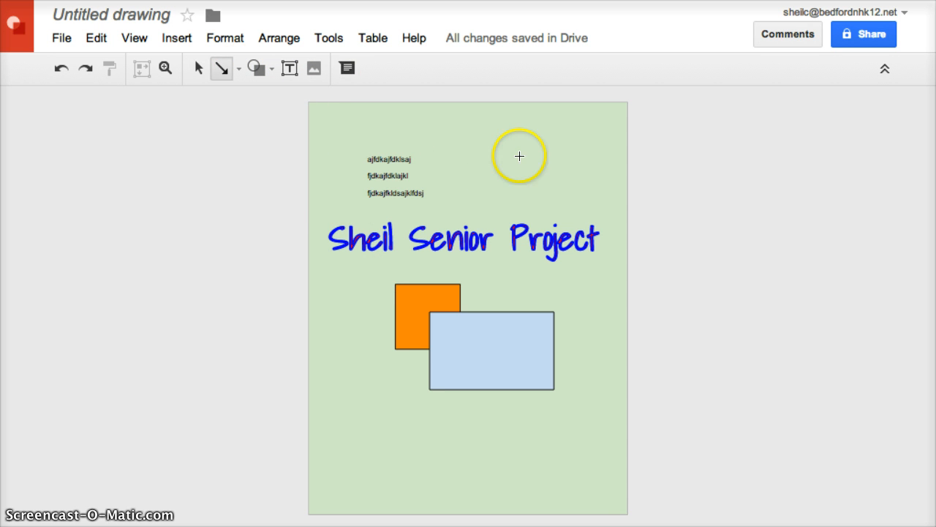
drag(524, 154, 593, 270)
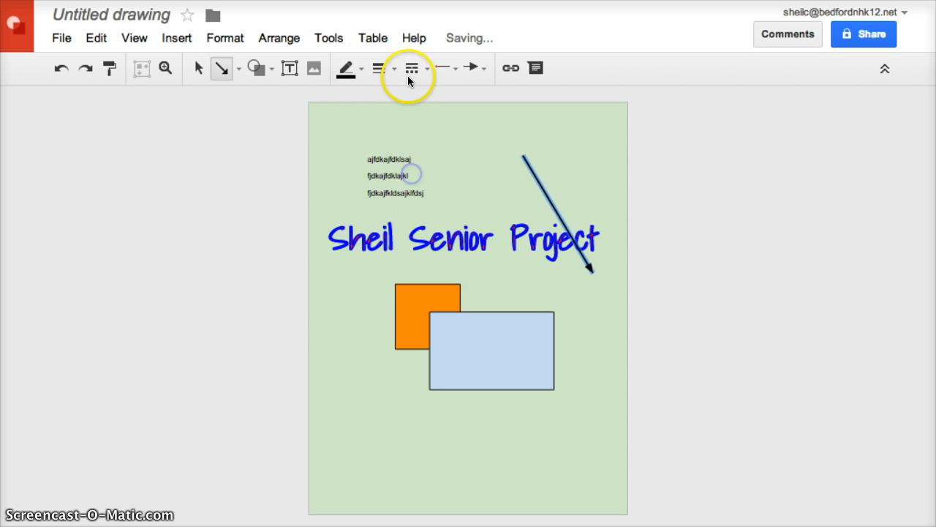
click(345, 67)
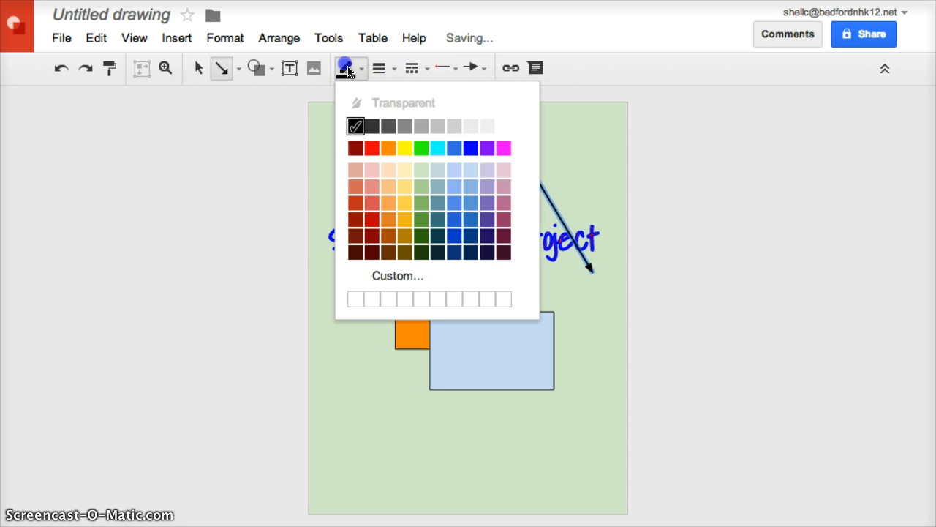
click(372, 148)
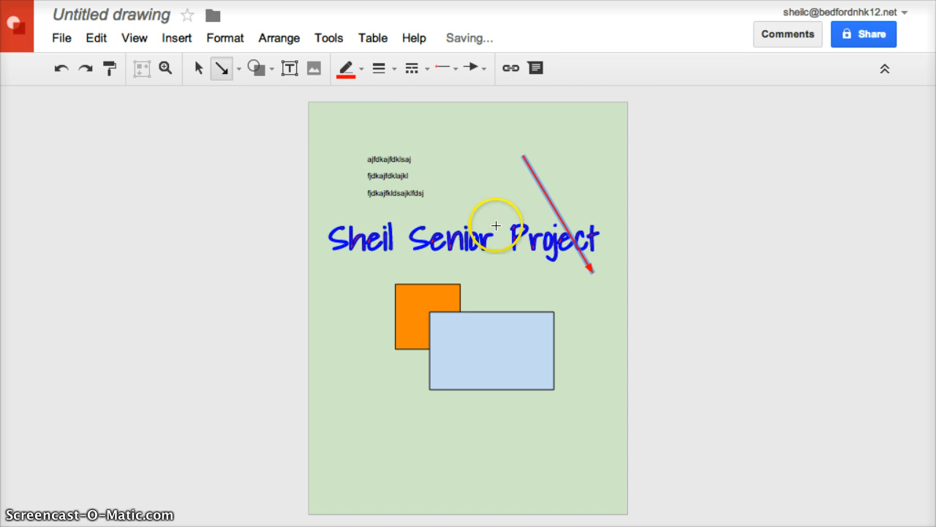
click(238, 69)
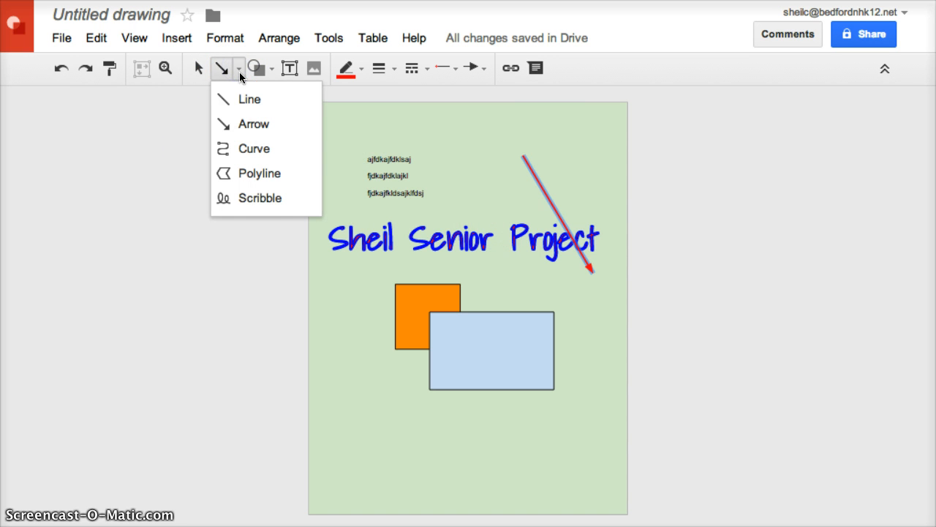
mouse_move(257, 202)
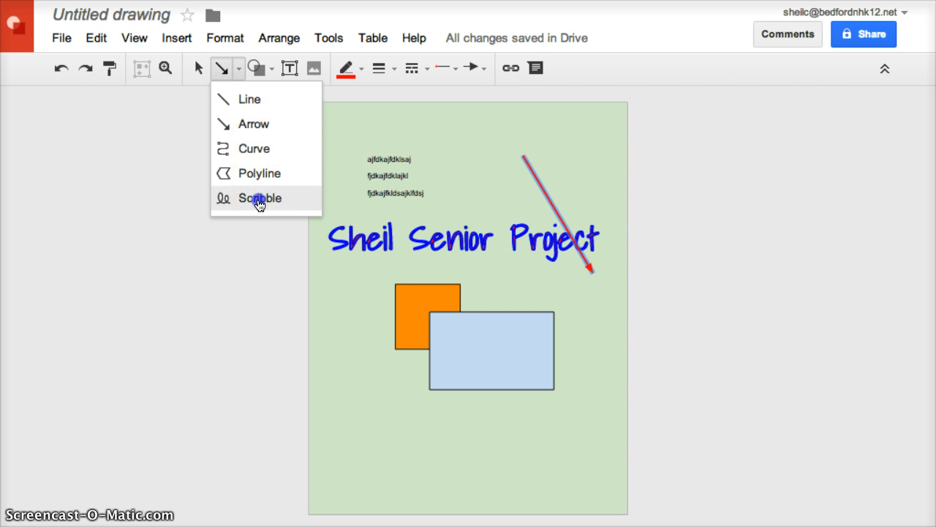
- Draw a looping freehand scribble below the rectangles with the Scribble tool
click(260, 197)
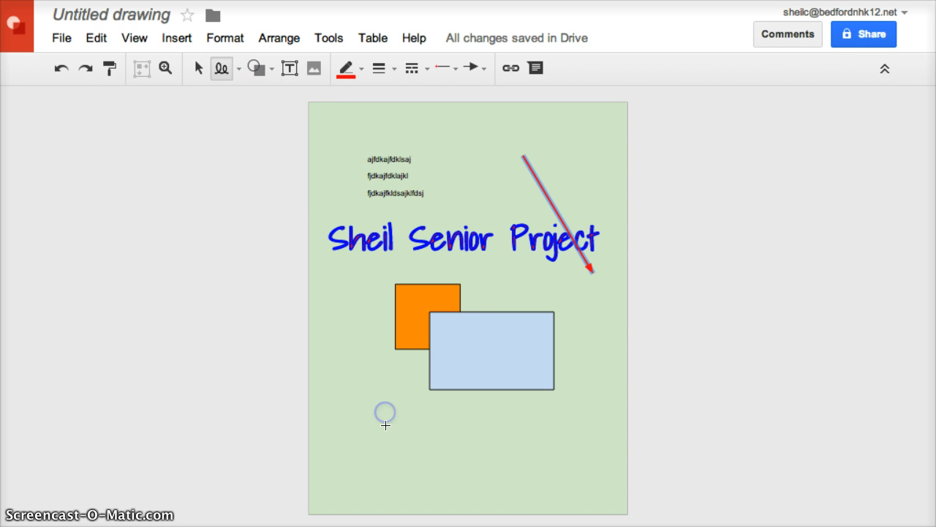
drag(387, 413, 429, 433)
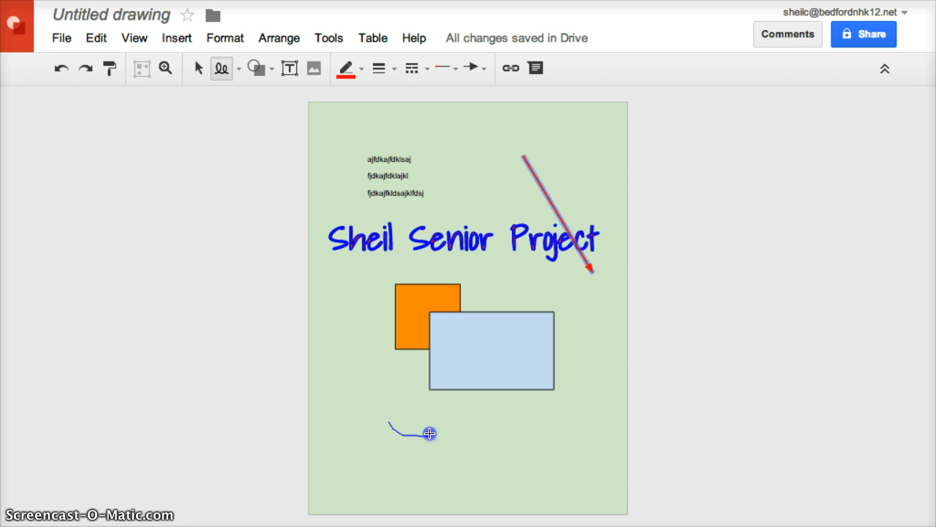
drag(428, 433, 474, 426)
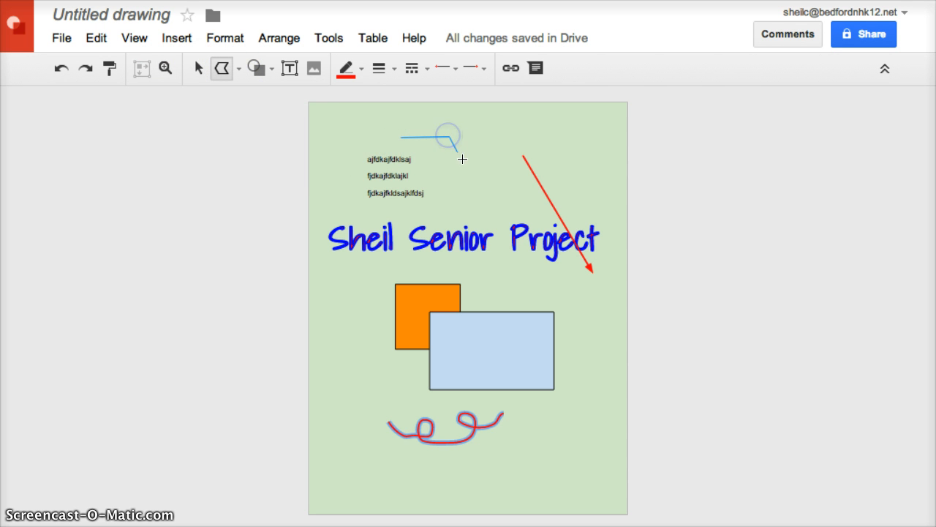
- Draw a large closed polygon with the Polyline tool over the title and rectangles
drag(462, 158, 379, 264)
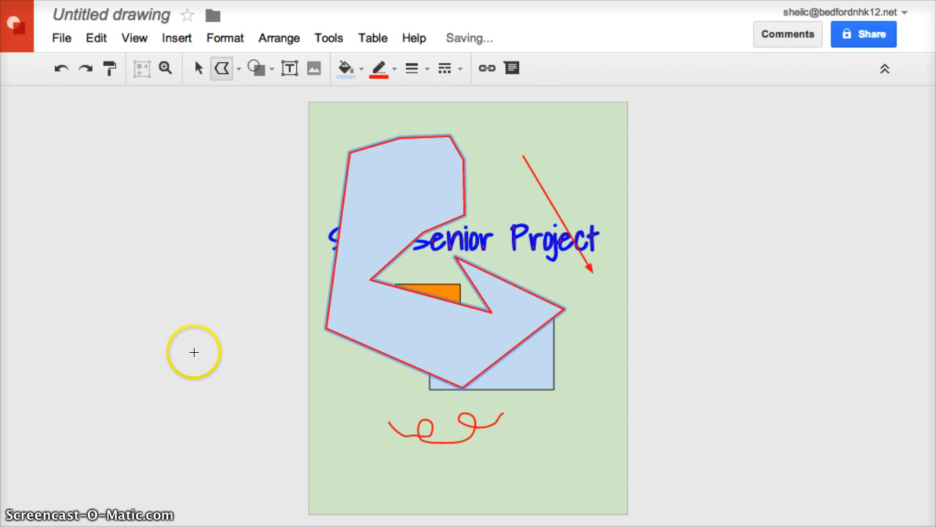
mouse_move(360, 185)
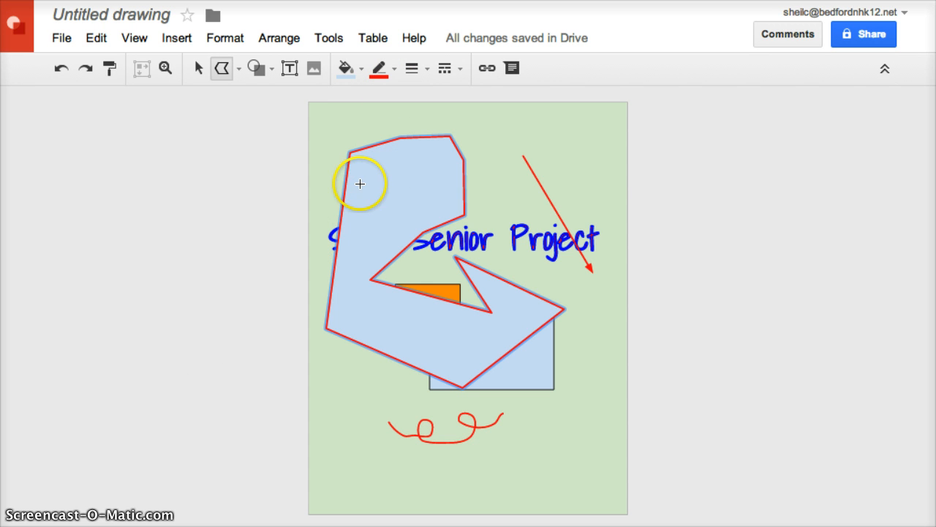
click(312, 69)
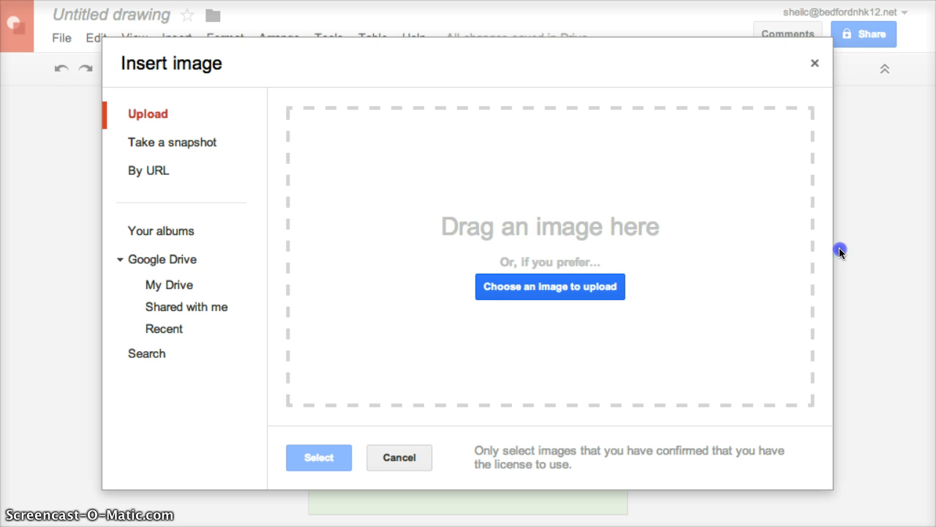
- Choose an image to upload from the Insert image window
click(550, 286)
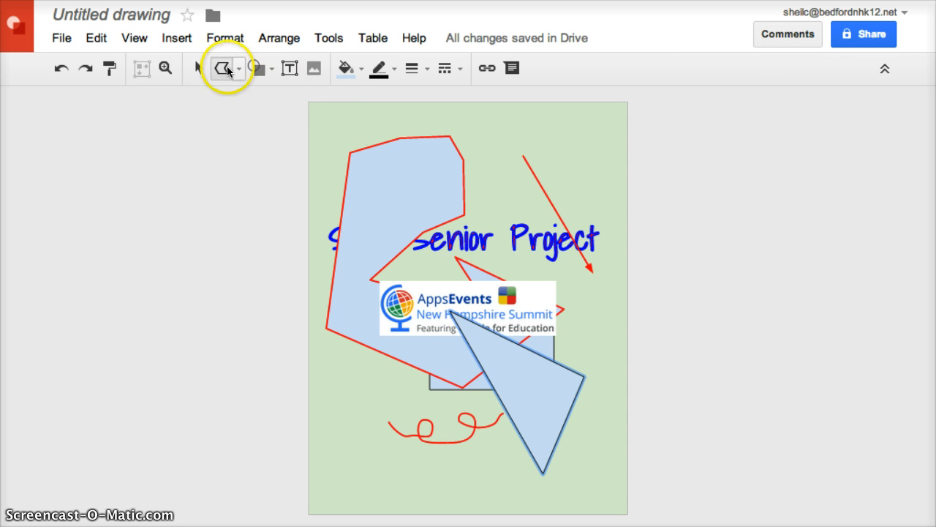
- Place the uploaded AppsEvents Summit logo at the bottom of the page below the scribble
click(197, 69)
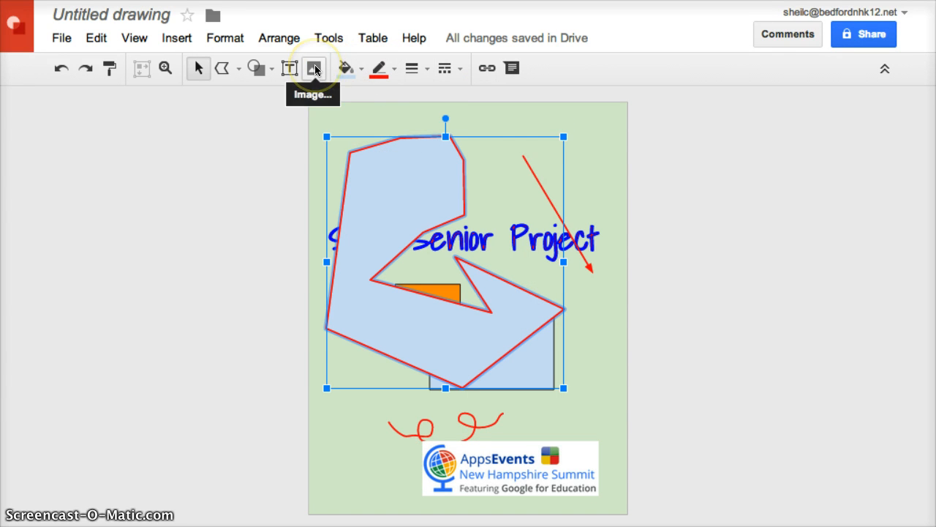
mouse_move(294, 132)
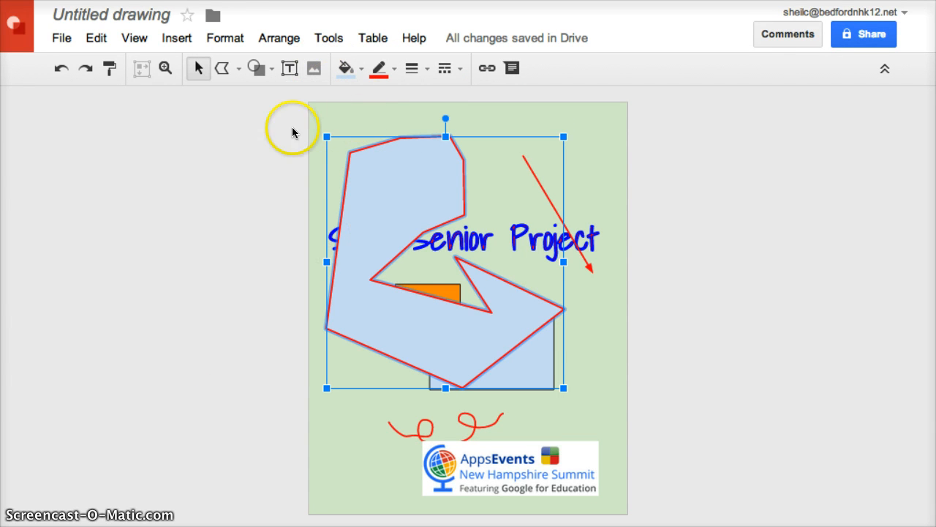